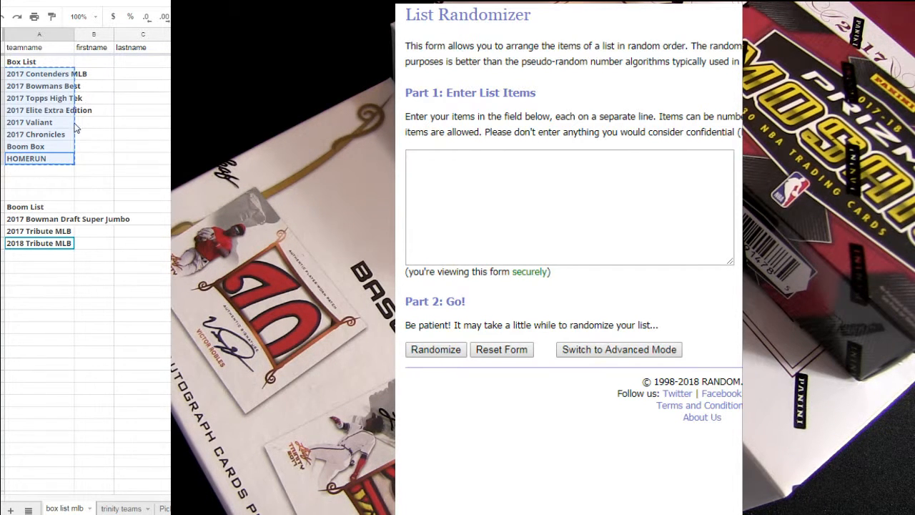
Step: Randomize the eight-item box product list and shuffle it again
{"action": "left_click", "coordinate": [569, 207]}
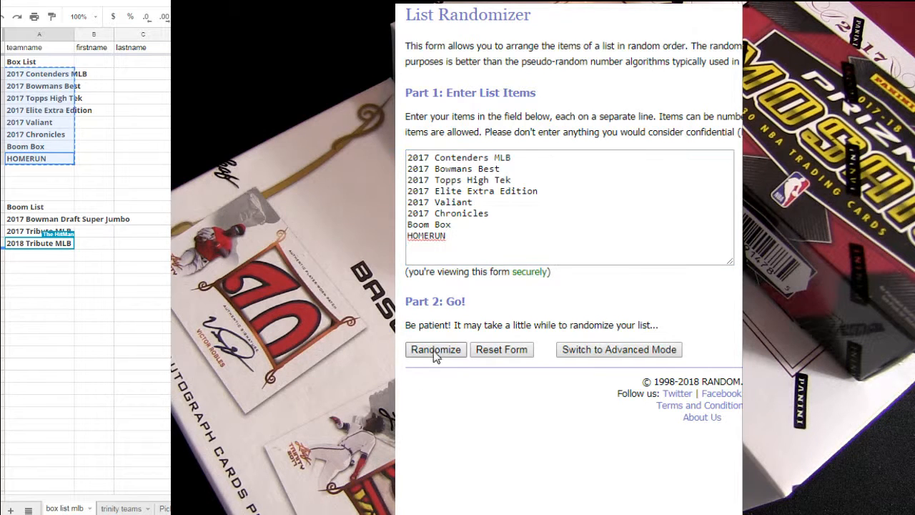
{"action": "left_click", "coordinate": [435, 348]}
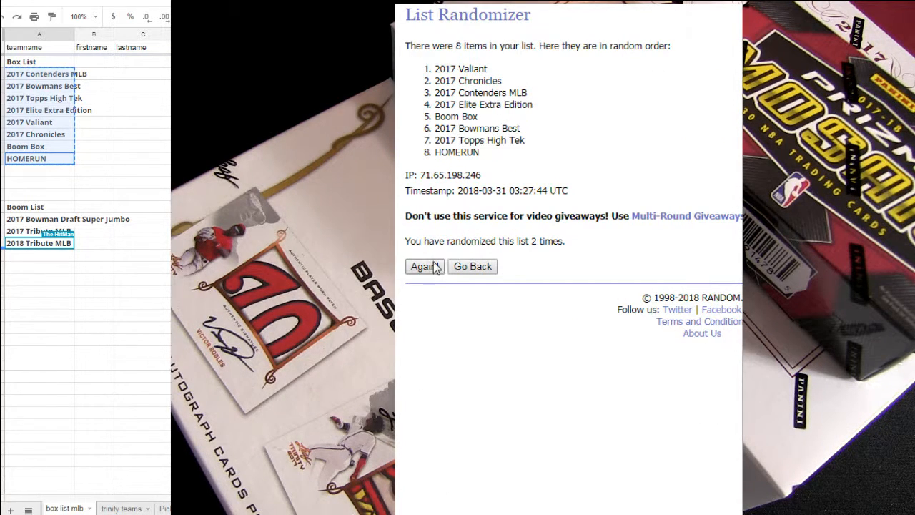
{"action": "left_click", "coordinate": [423, 266]}
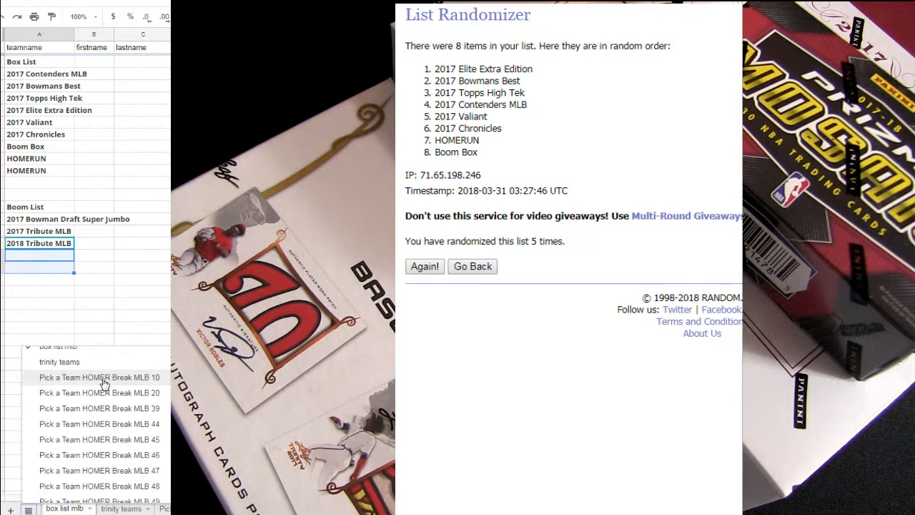
Step: Bring up the Pick a Team HOMER Break MLB 46 roster sheet and reshuffle
{"action": "left_click", "coordinate": [106, 509]}
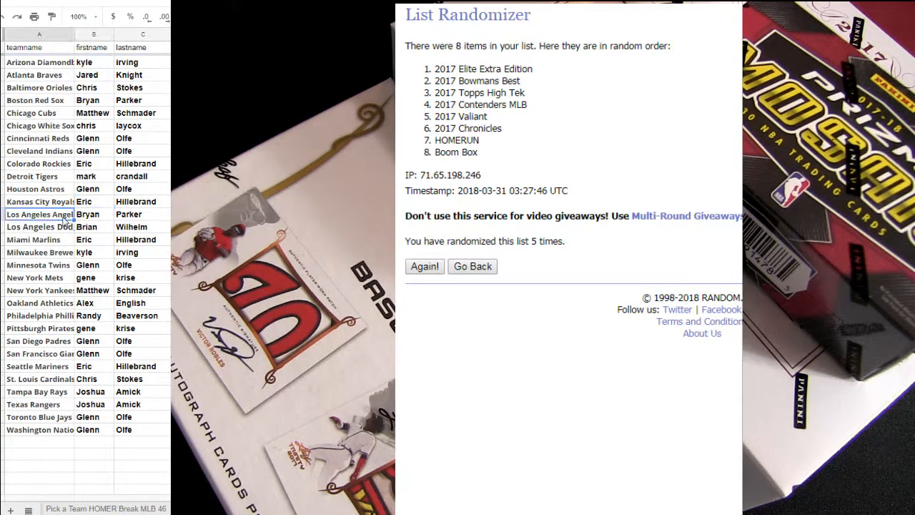
{"action": "left_click", "coordinate": [471, 266]}
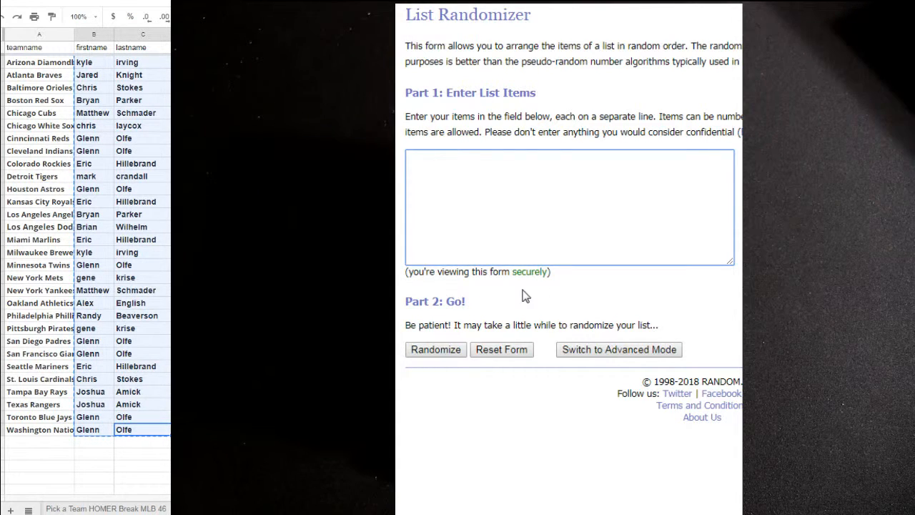
Step: Randomize the 30 pasted participant names, then shuffle them a second time
{"action": "left_click", "coordinate": [435, 349]}
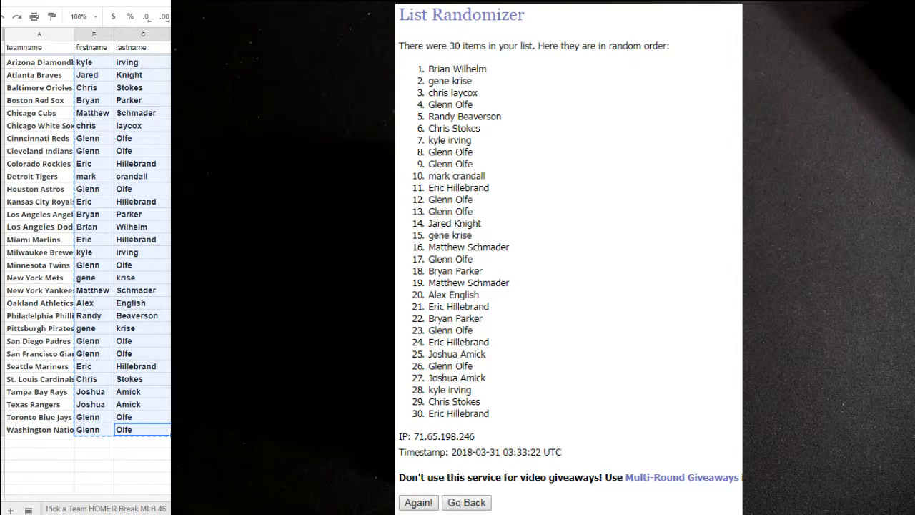
{"action": "left_click", "coordinate": [418, 501]}
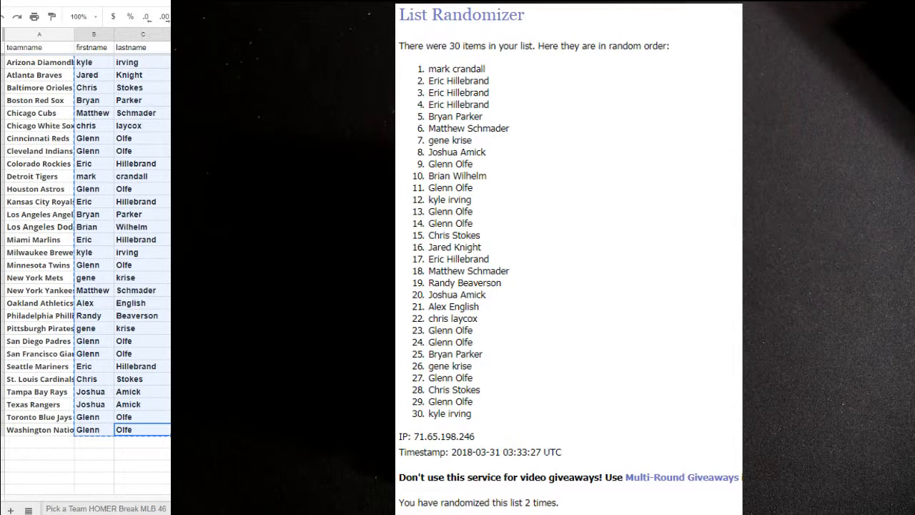